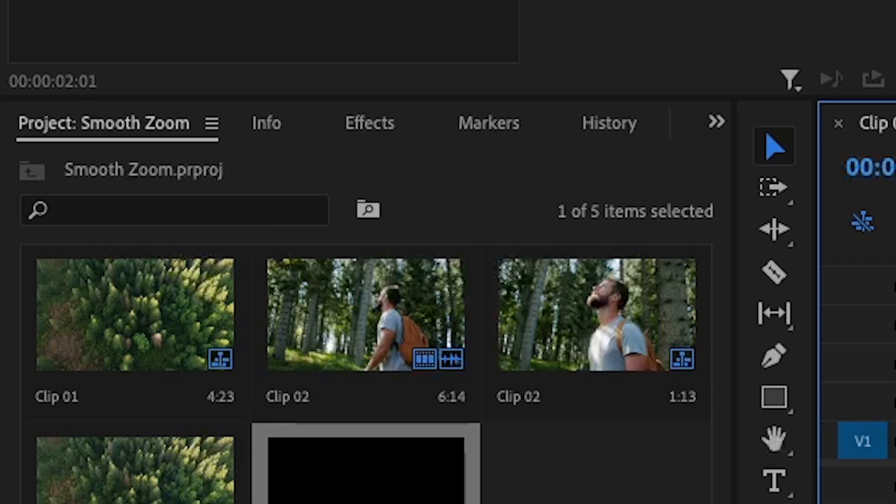
- Under Transform, disable Use Composition's Shutter Angle so motion blur can be raised
click(370, 123)
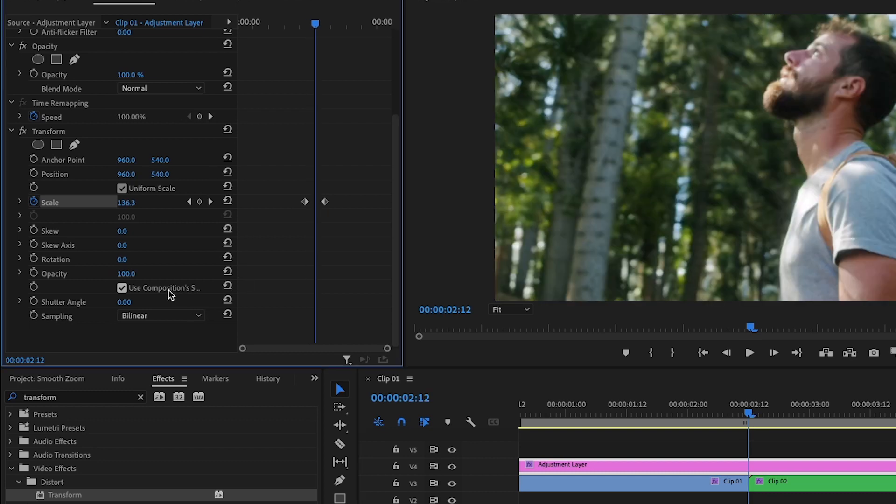
click(122, 288)
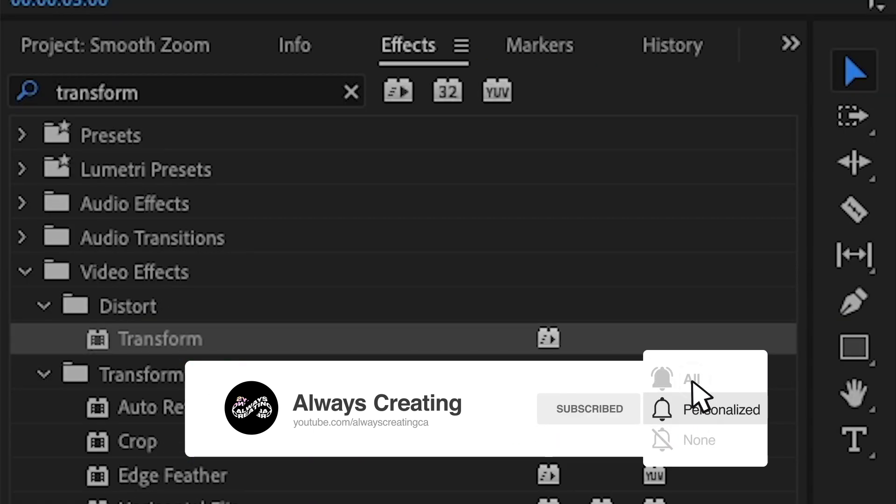
- Search the Effects panel for 'repl' to locate Stylize > Replicate
text(replic)
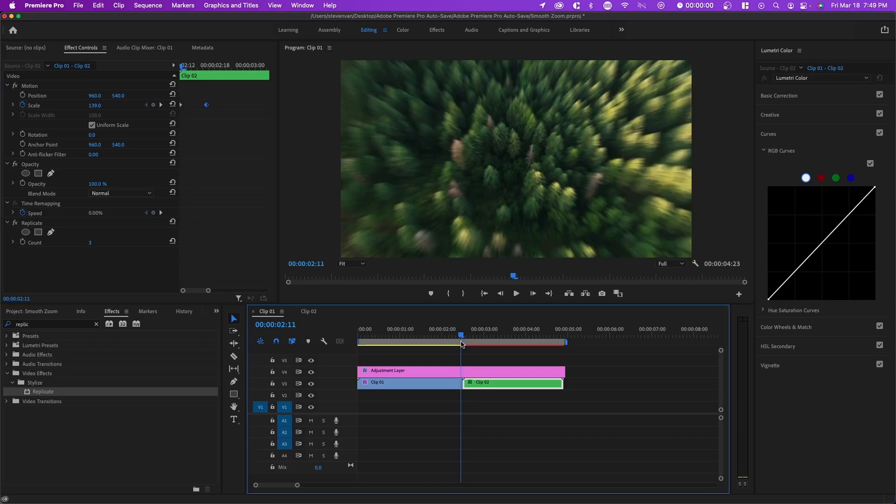
- Scrub later into Clip 02 to preview the Replicate zoom continuing across the cut
click(514, 329)
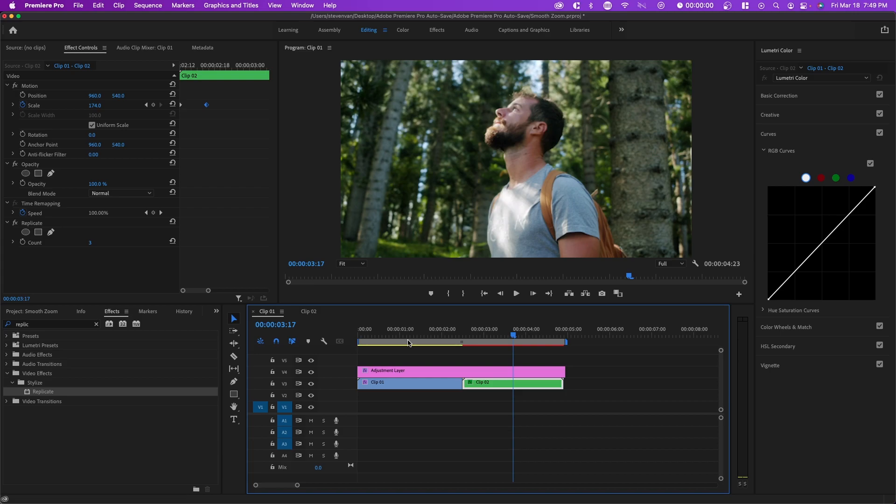